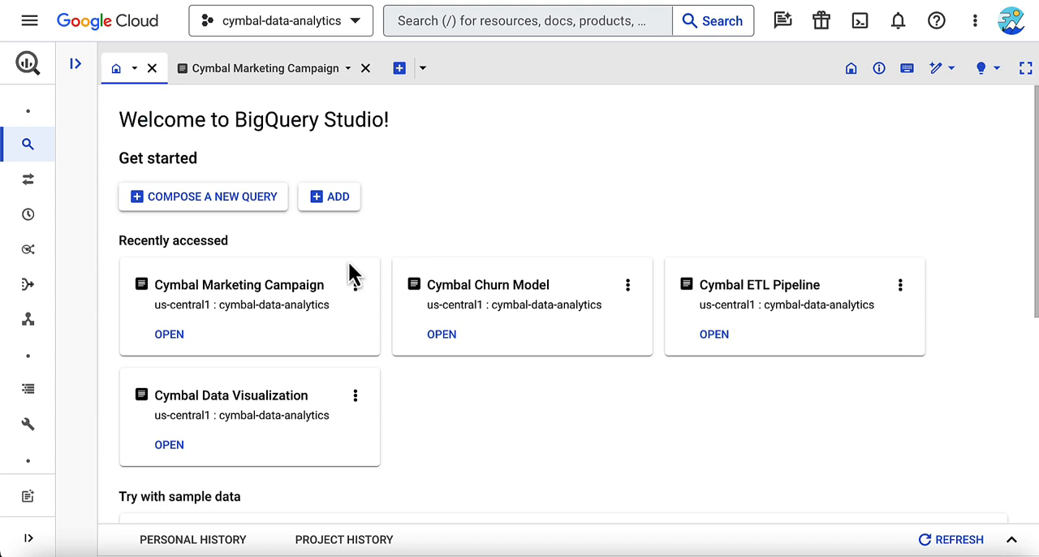
mouse_move(335, 223)
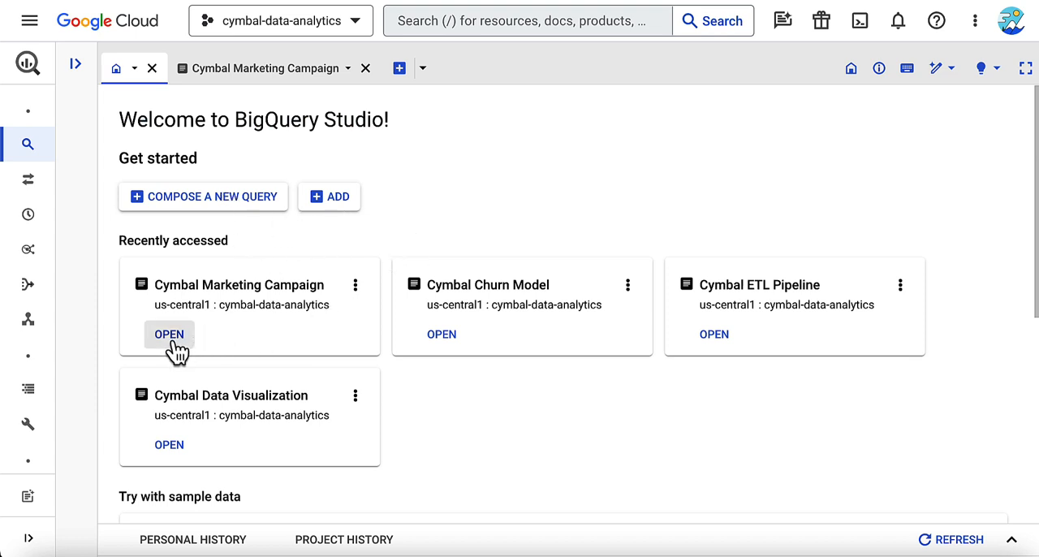
Open Cymbal Marketing Campaign and request 'split my customers into 10 segments and plot them'
click(169, 333)
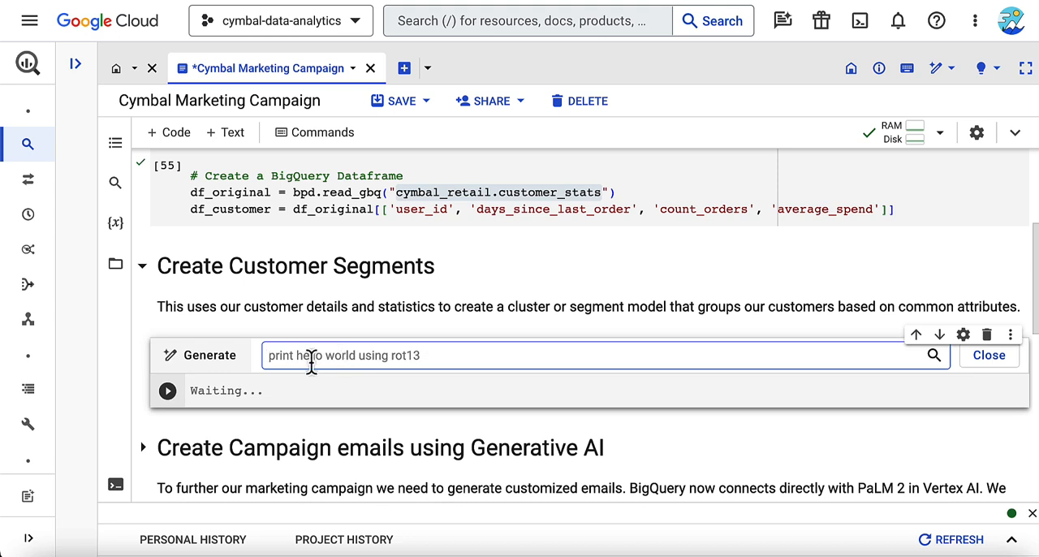
text(split my customers into 10 segments and plot them)
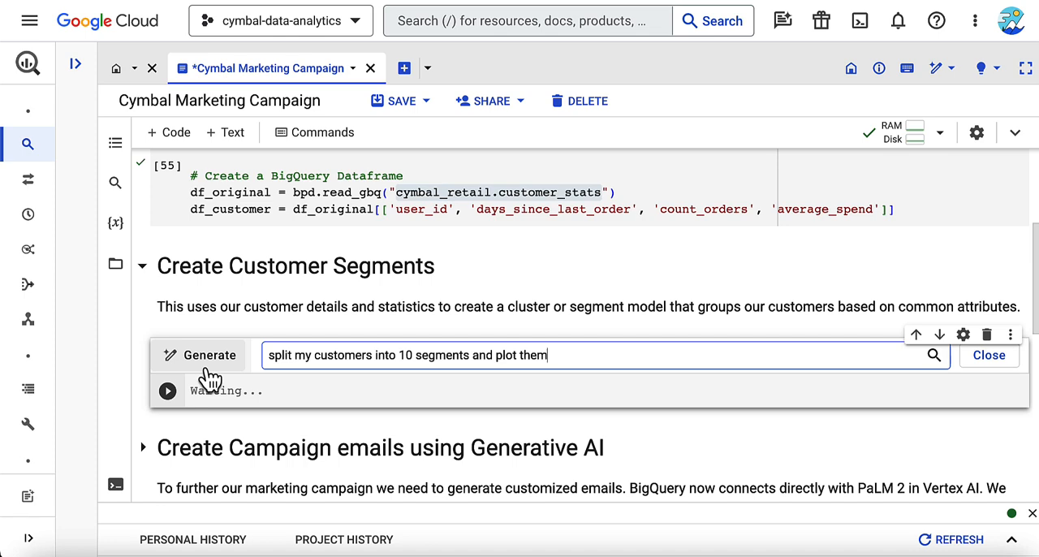
Generate the K-Means segmentation code and highlight its 10-cluster setting
click(208, 354)
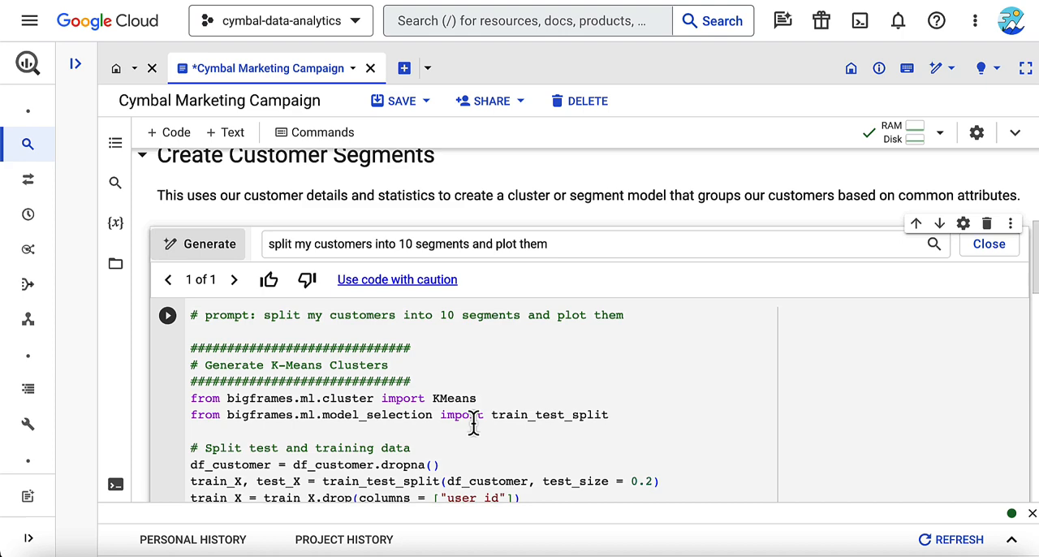
scroll(down, 3)
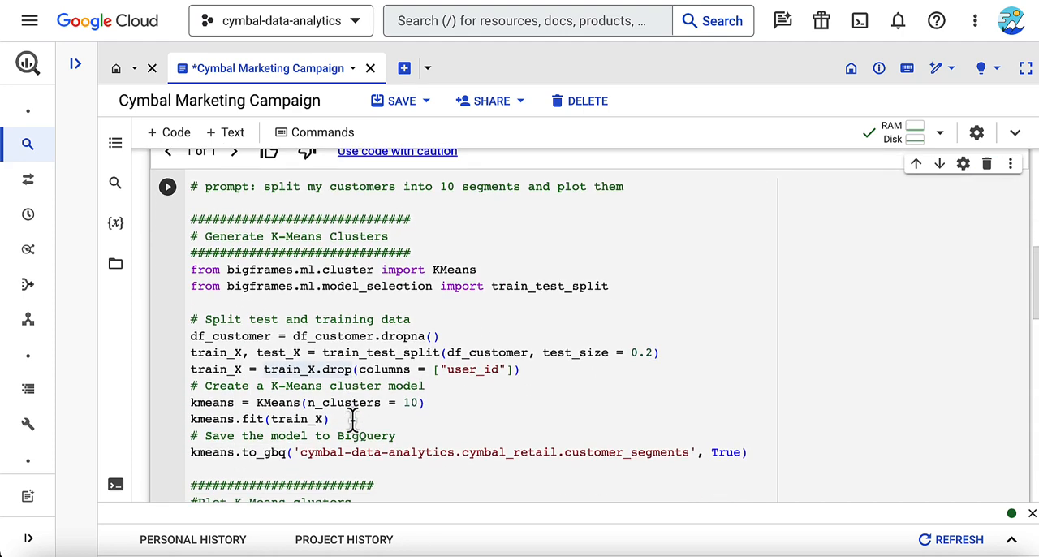
scroll(down, 3)
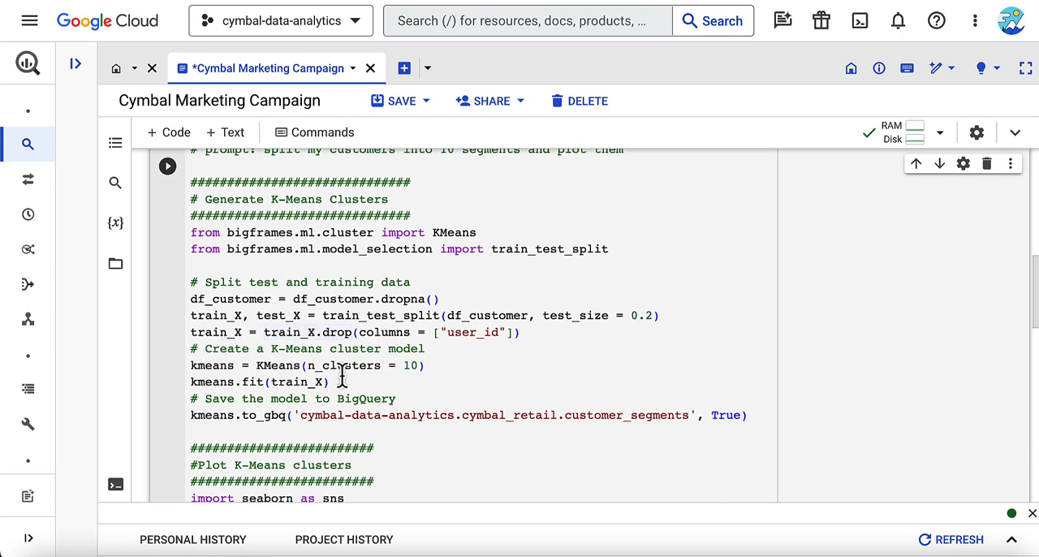
drag(190, 365, 330, 381)
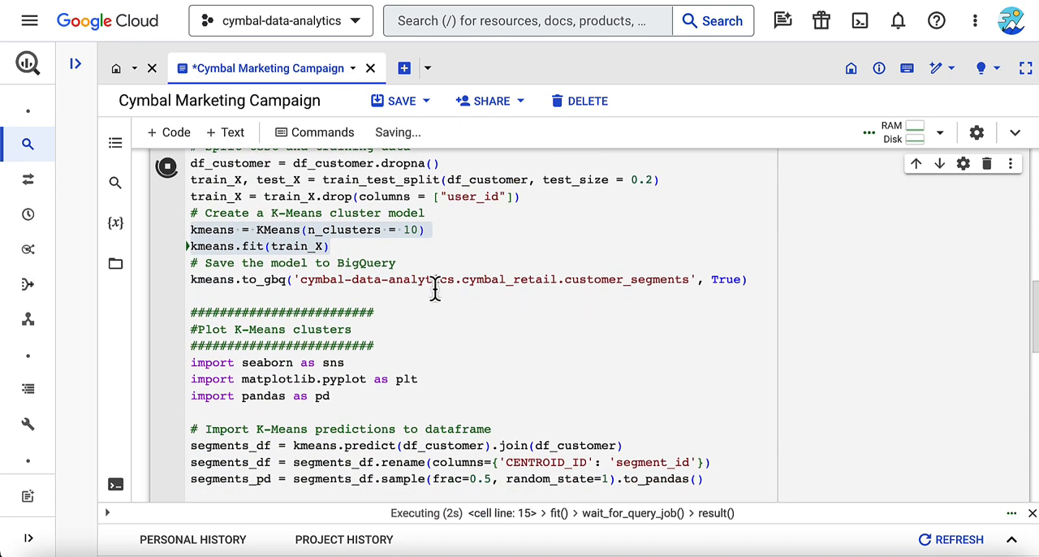
Scroll to the scatter plot of Average Spend versus Days Since Last Order
scroll(down, 3)
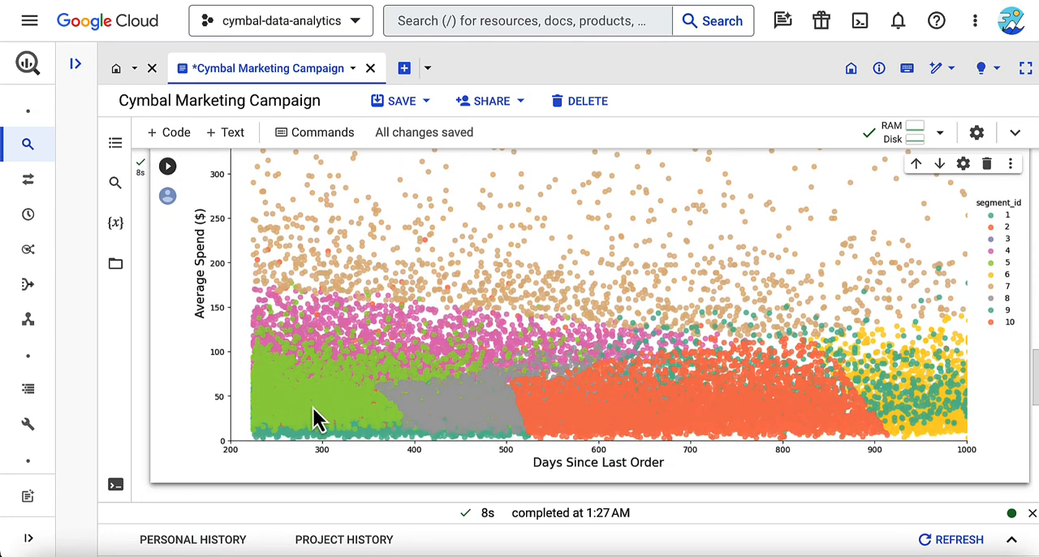
mouse_move(491, 464)
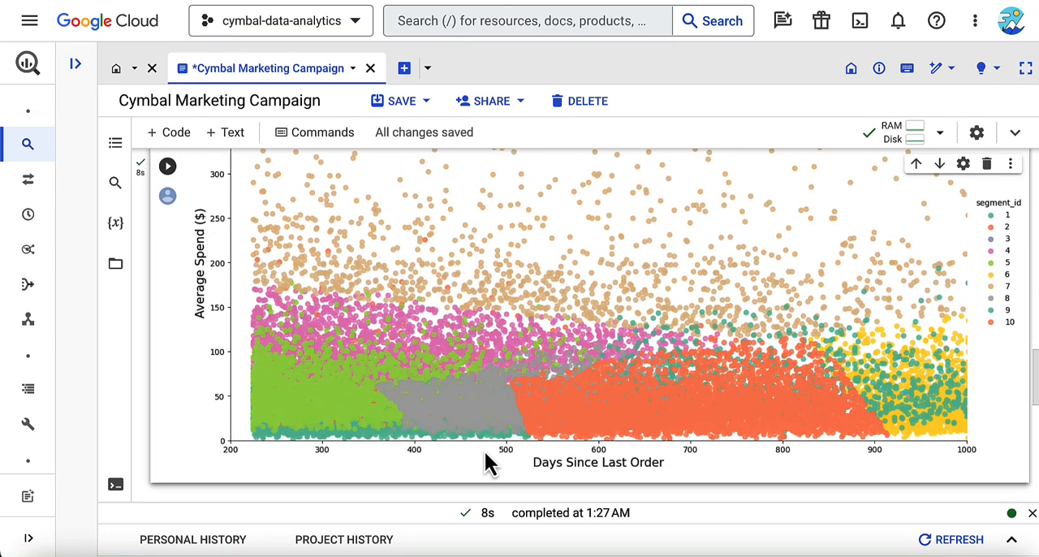
mouse_move(382, 397)
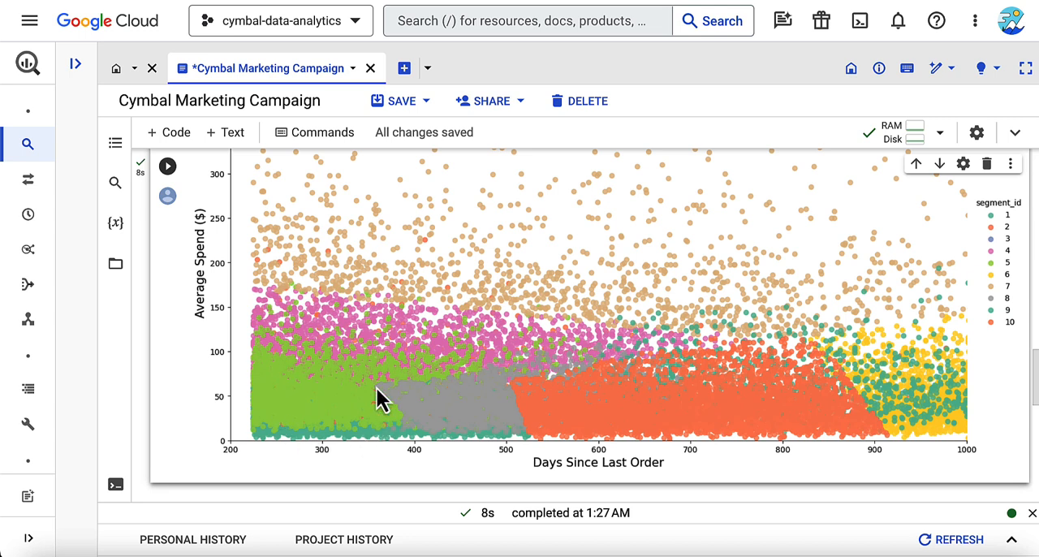
mouse_move(657, 388)
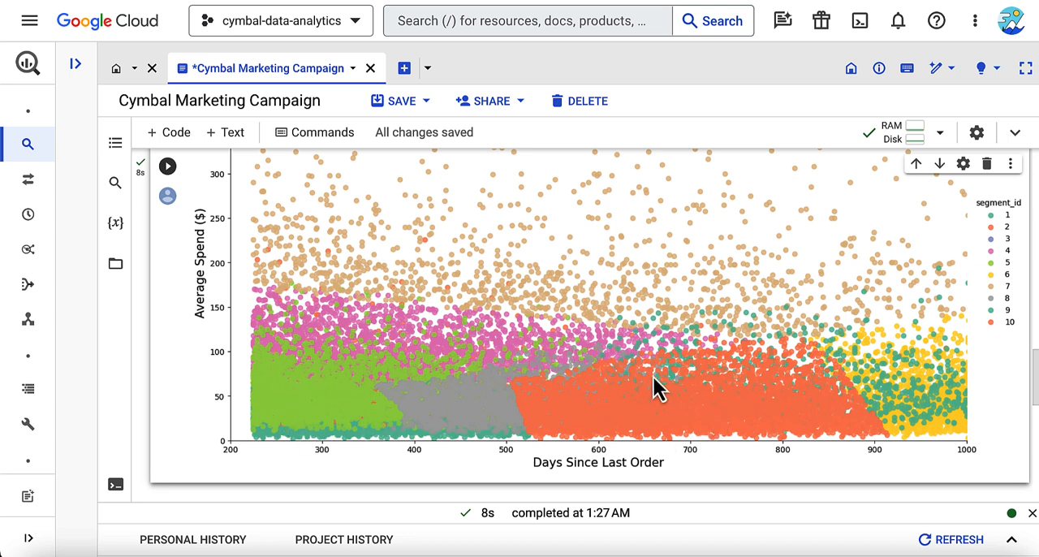
mouse_move(738, 418)
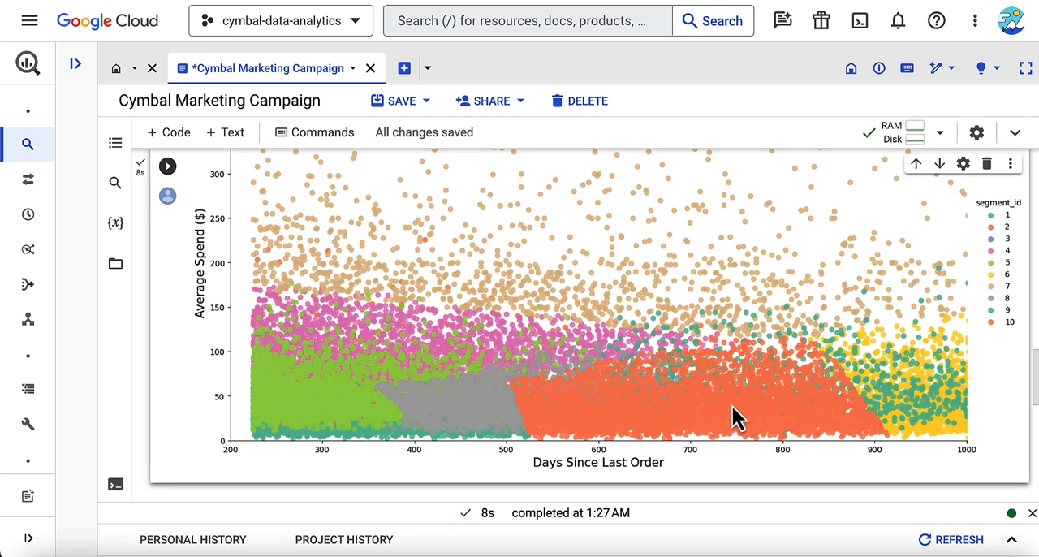
mouse_move(675, 381)
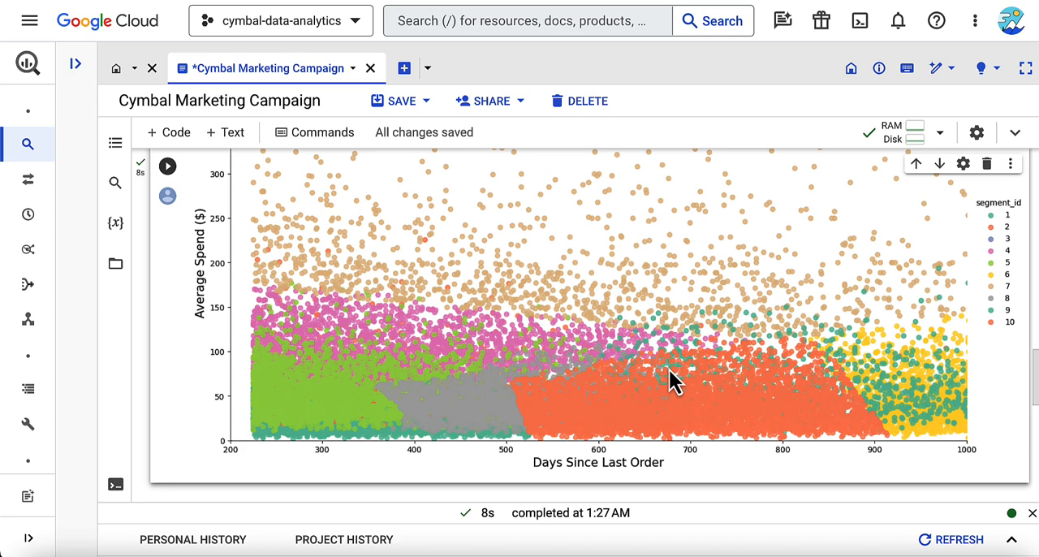
scroll(down, 3)
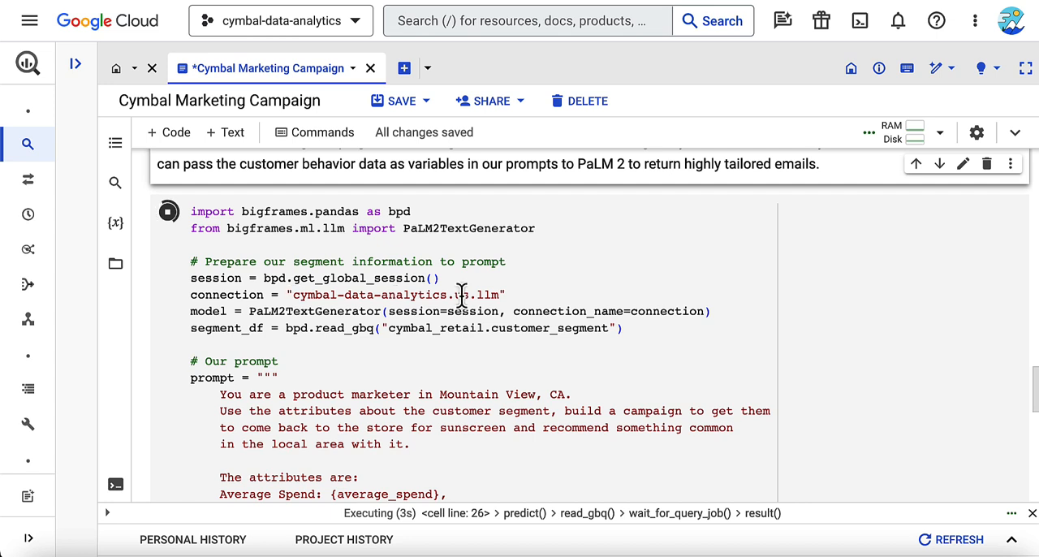
Review the PaLM2TextGenerator prompt and the generated Yosemite cooler email output
double_click(315, 310)
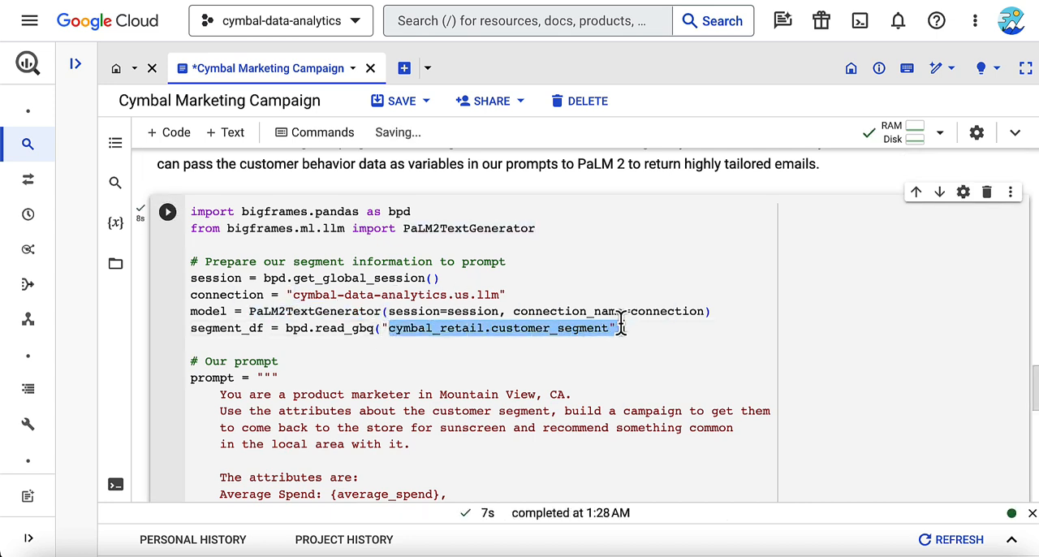
scroll(down, 3)
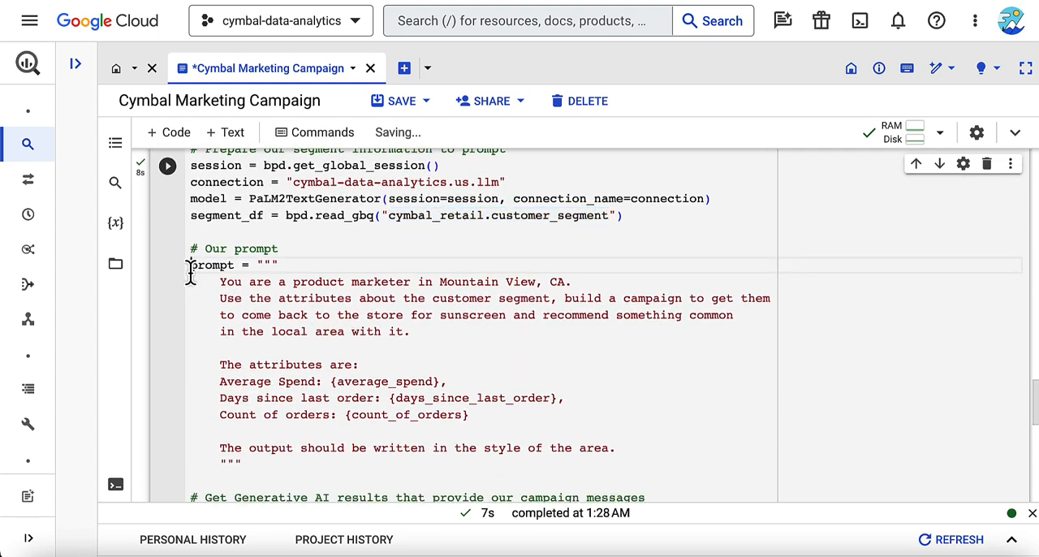
drag(190, 264, 240, 464)
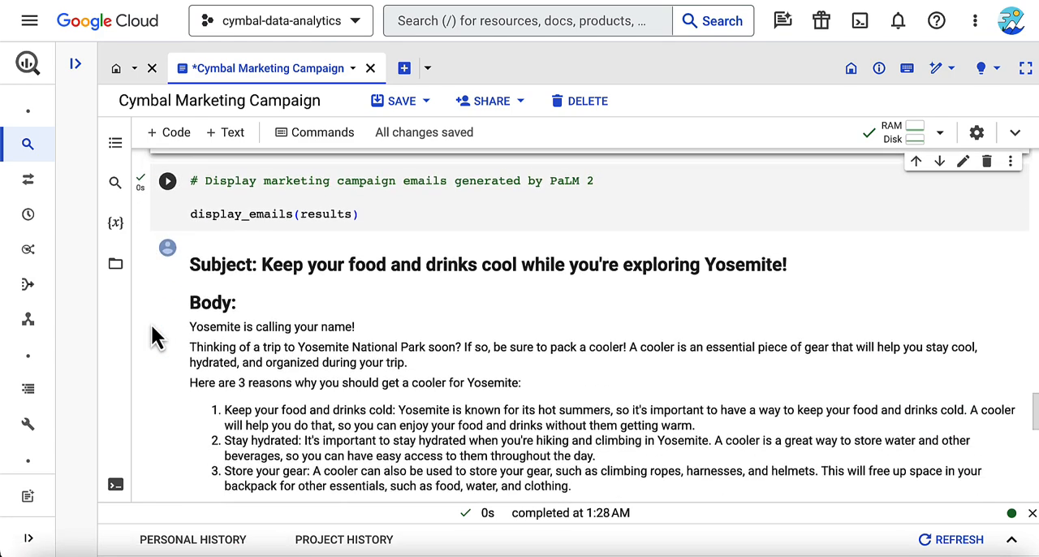
scroll(down, 3)
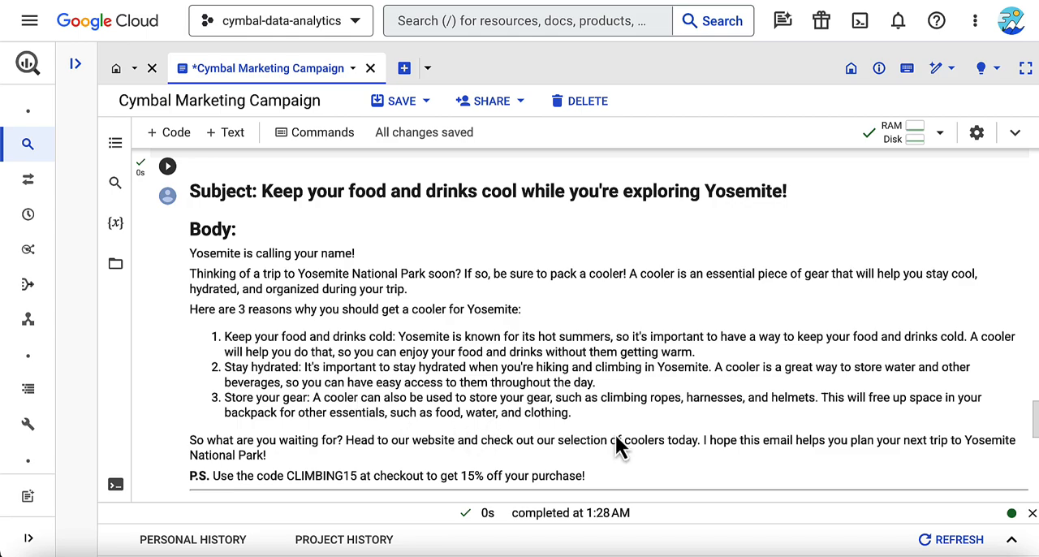